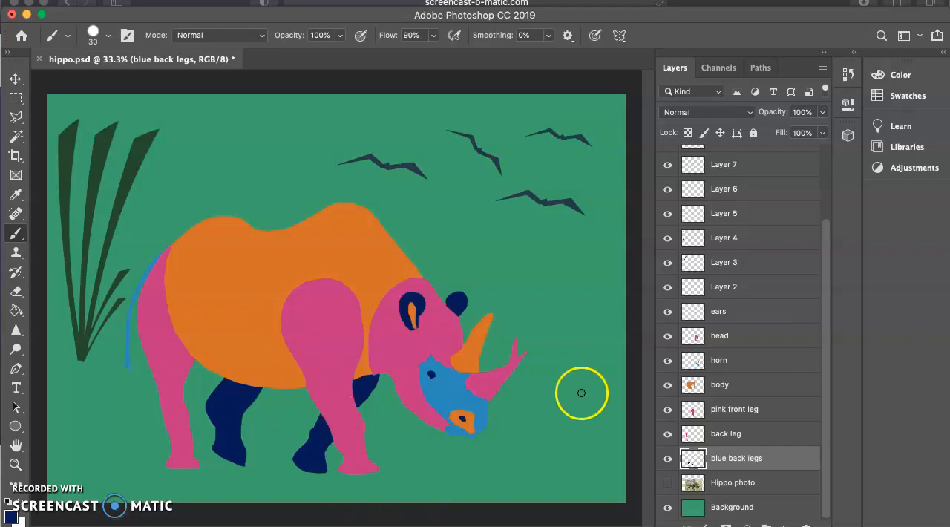
mouse_move(709, 334)
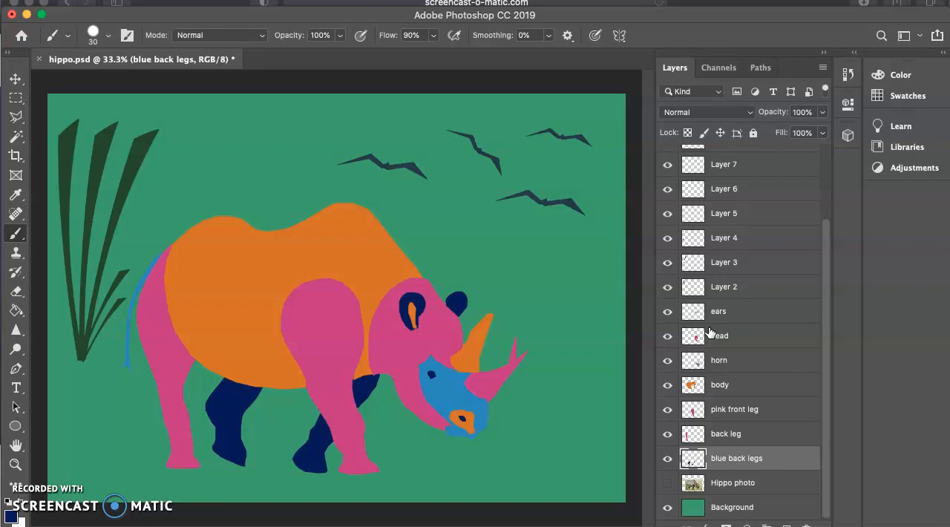
mouse_move(746, 229)
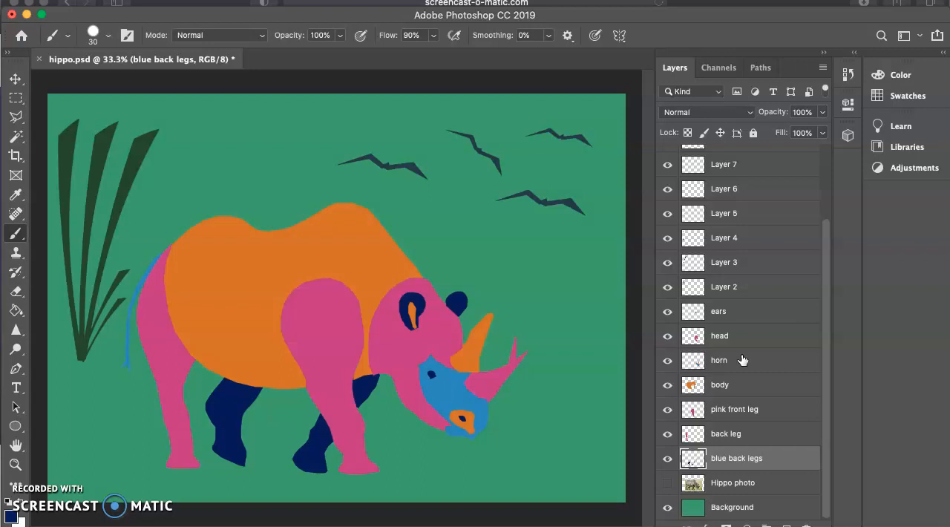
mouse_move(540, 129)
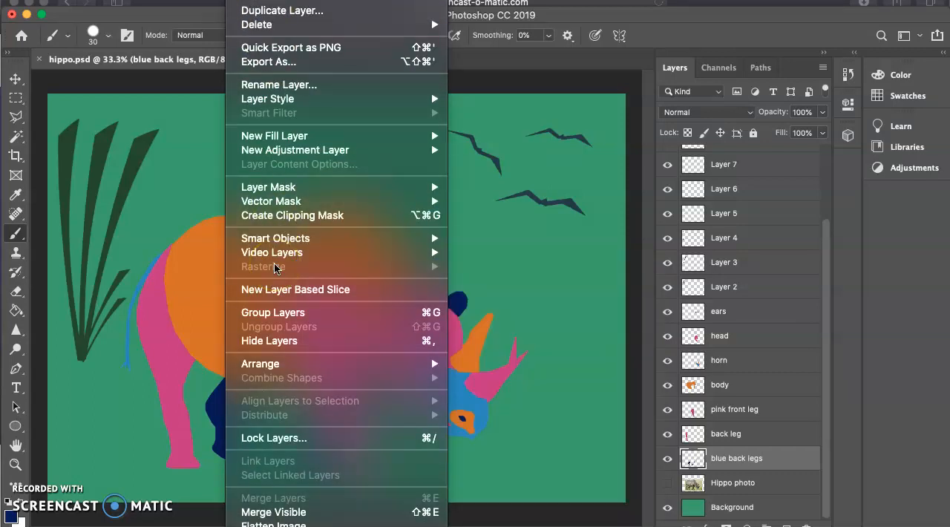
mouse_move(297, 522)
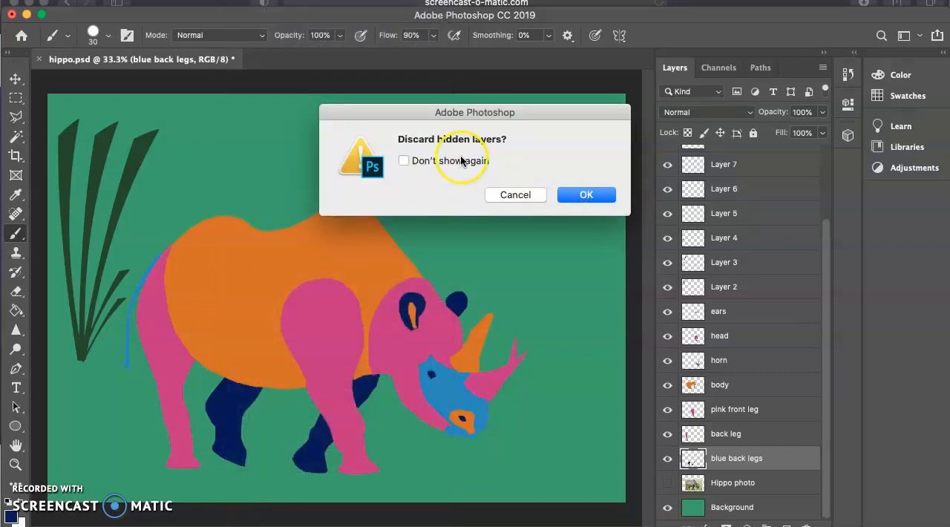
mouse_move(621, 297)
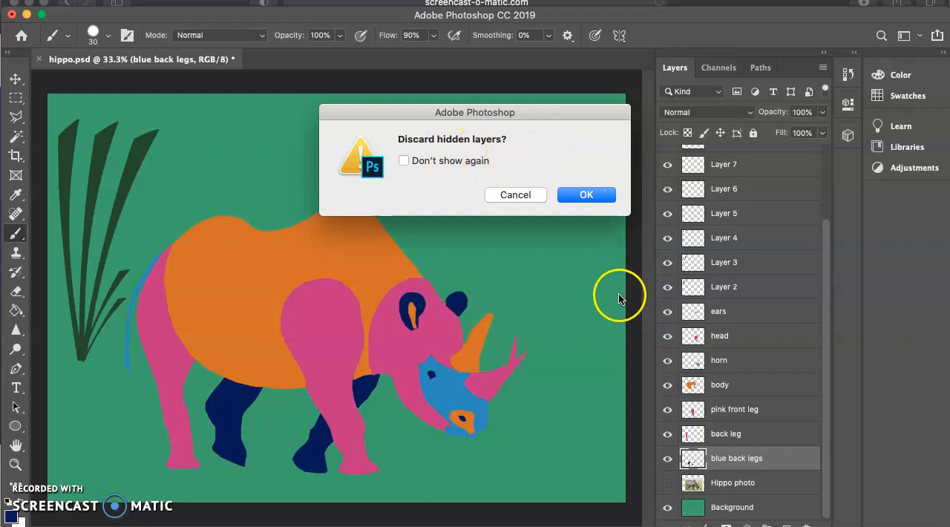
mouse_move(668, 249)
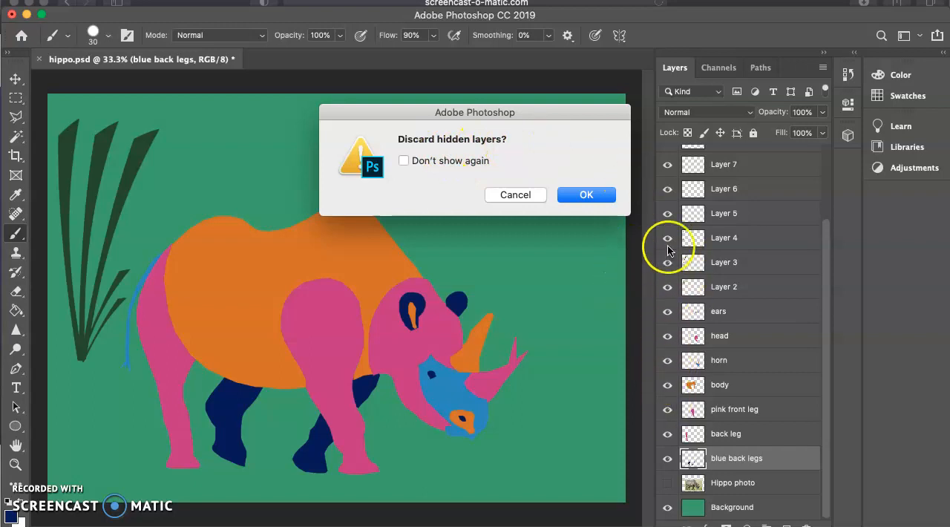
mouse_move(572, 235)
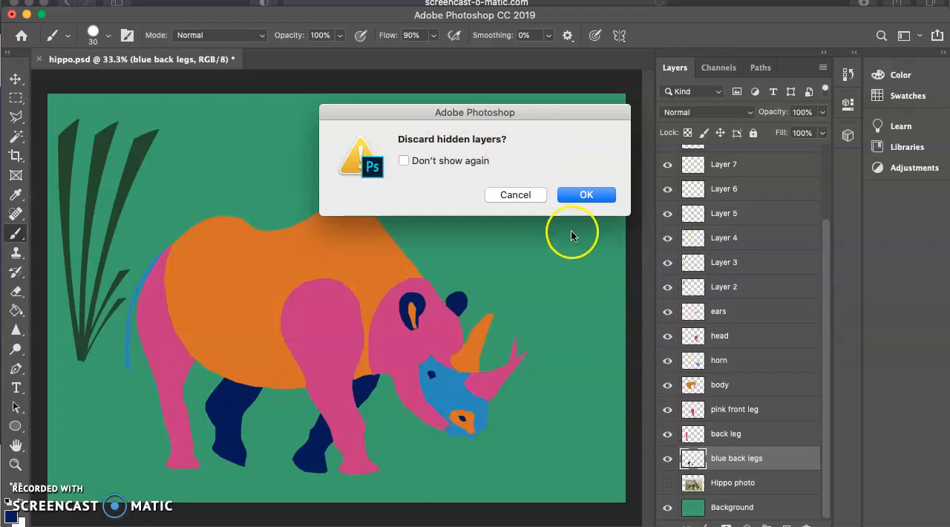
mouse_move(587, 200)
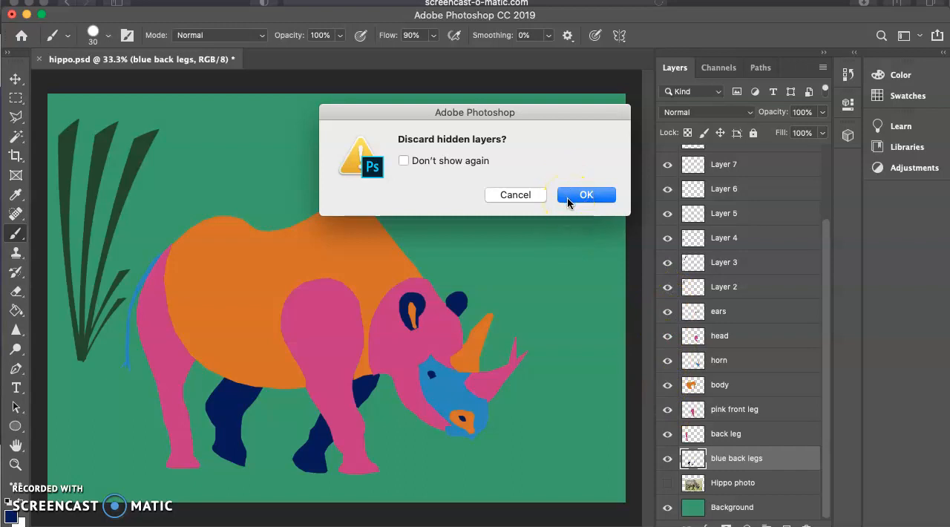
Step: Confirm discarding the hidden layers so the illustration flattens into one Background layer
click(585, 194)
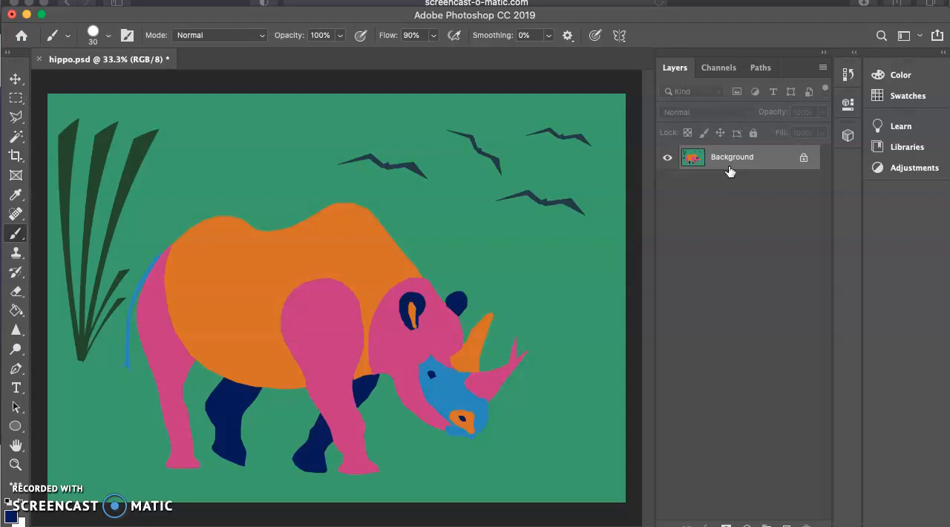
mouse_move(442, 329)
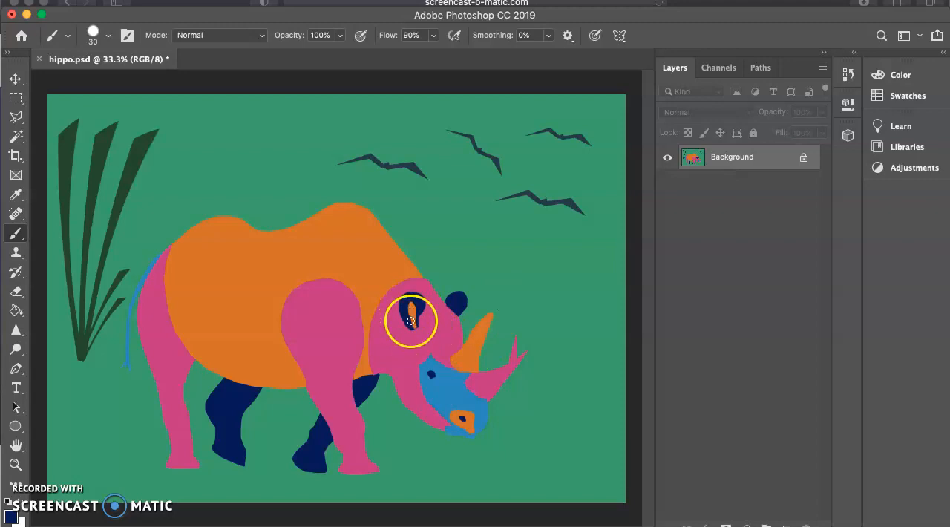
Step: Paint over the rhino's ear and set the foreground colour to the face's blue 358ac0
drag(413, 321, 415, 312)
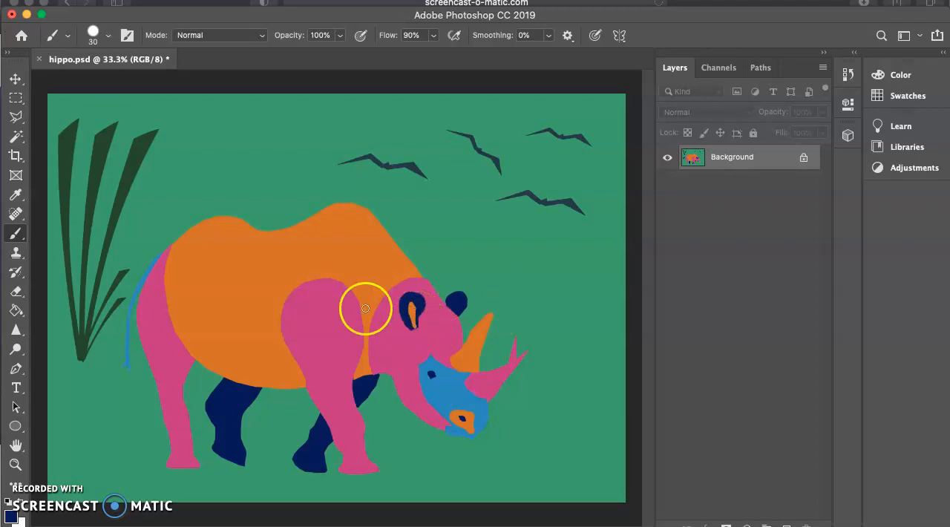
click(15, 137)
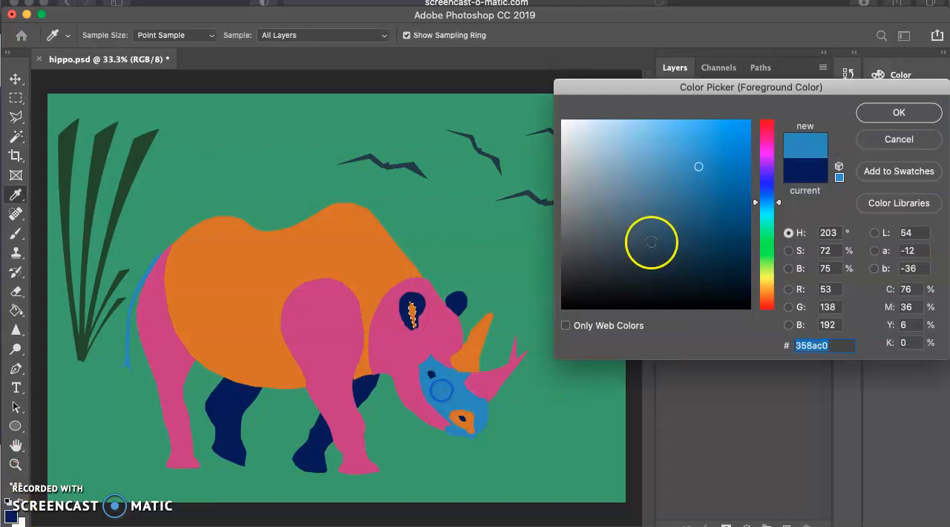
click(898, 112)
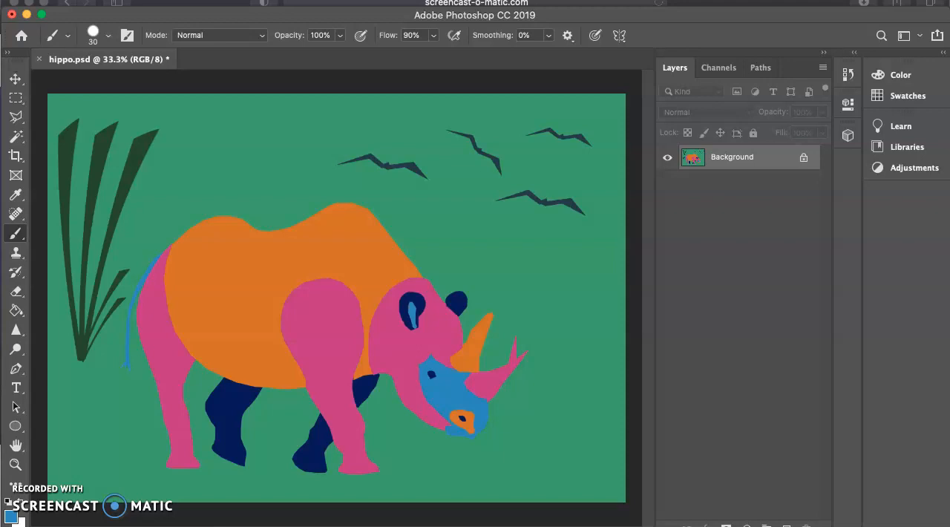
Step: Save the flattened illustration as a JPEG named hippo.jpg with default quality options
click(23, 36)
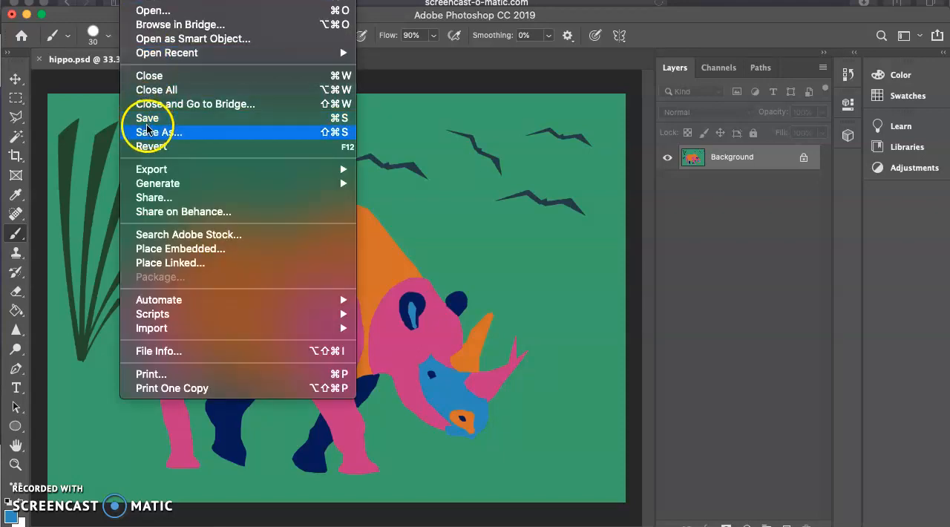
click(147, 118)
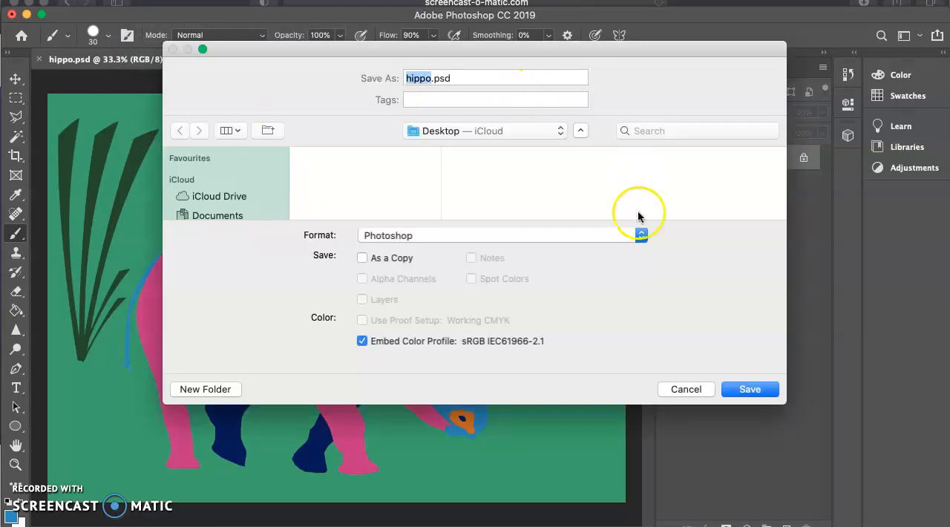
click(641, 235)
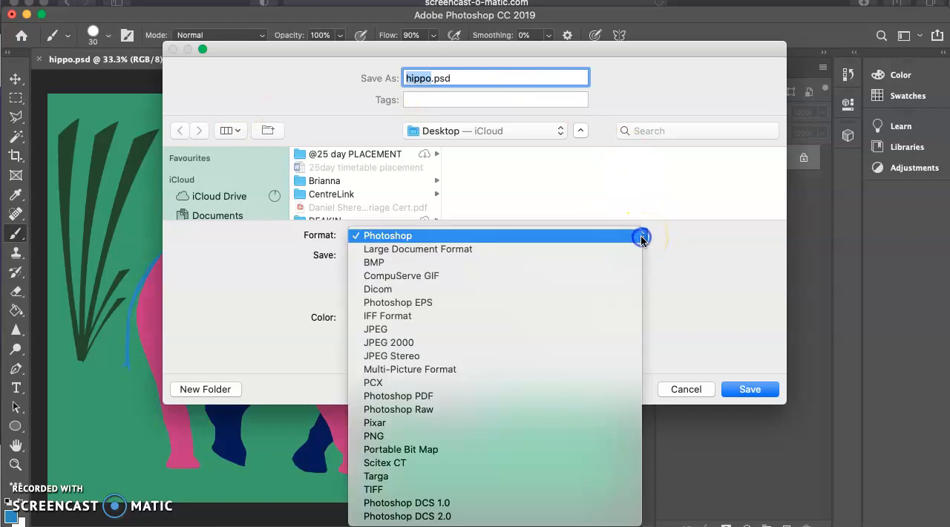
mouse_move(460, 328)
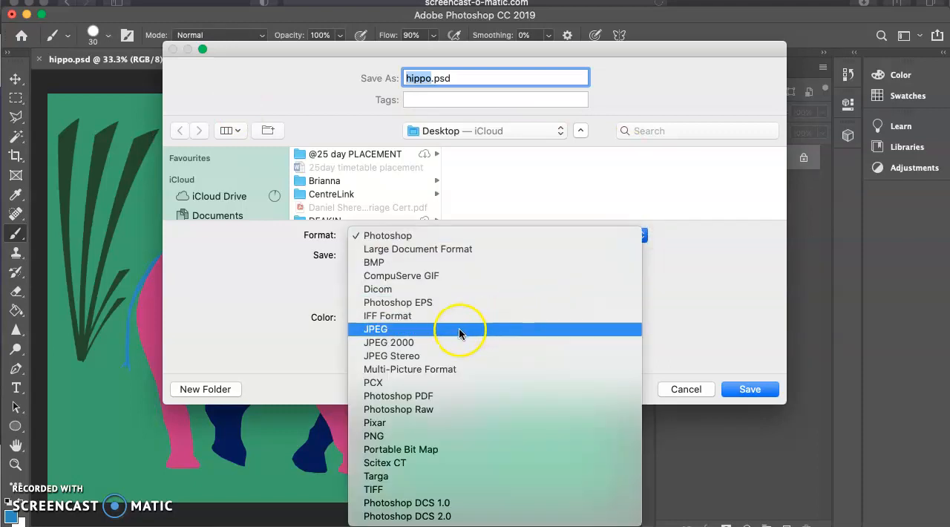
click(374, 328)
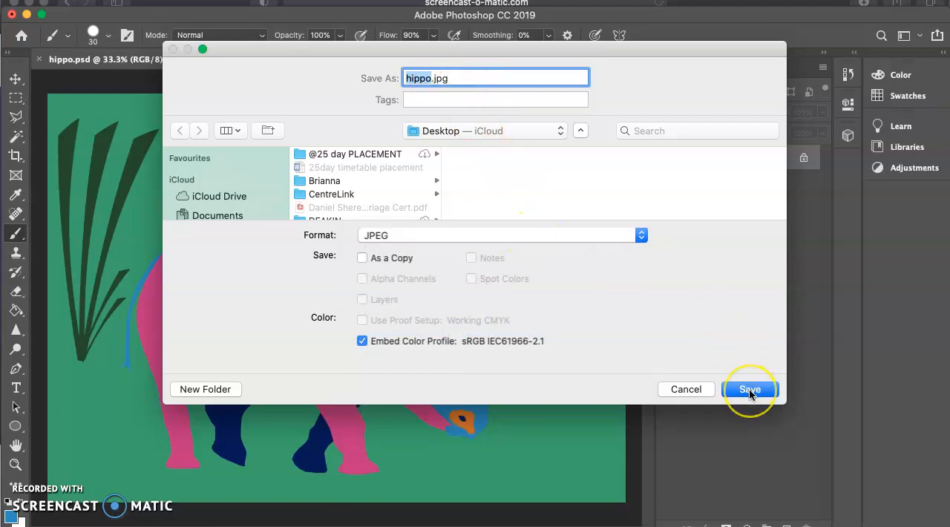
click(748, 389)
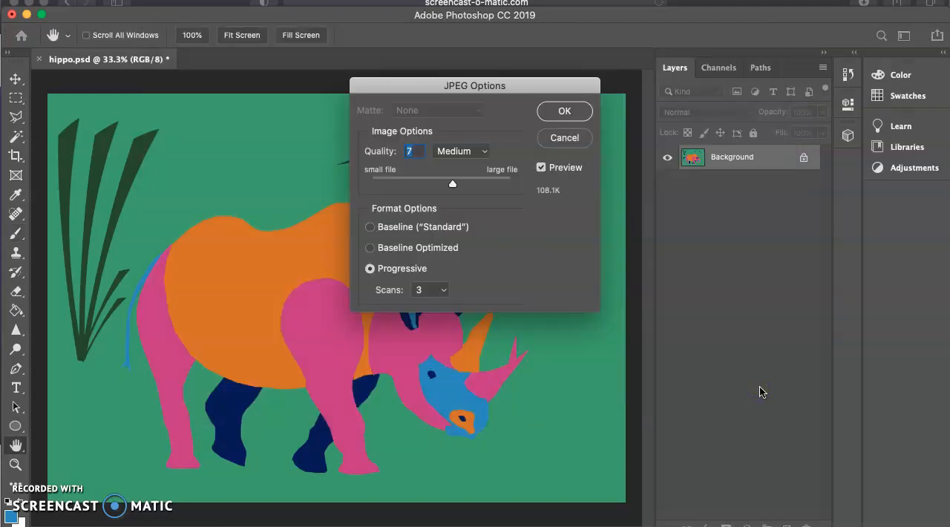
click(564, 110)
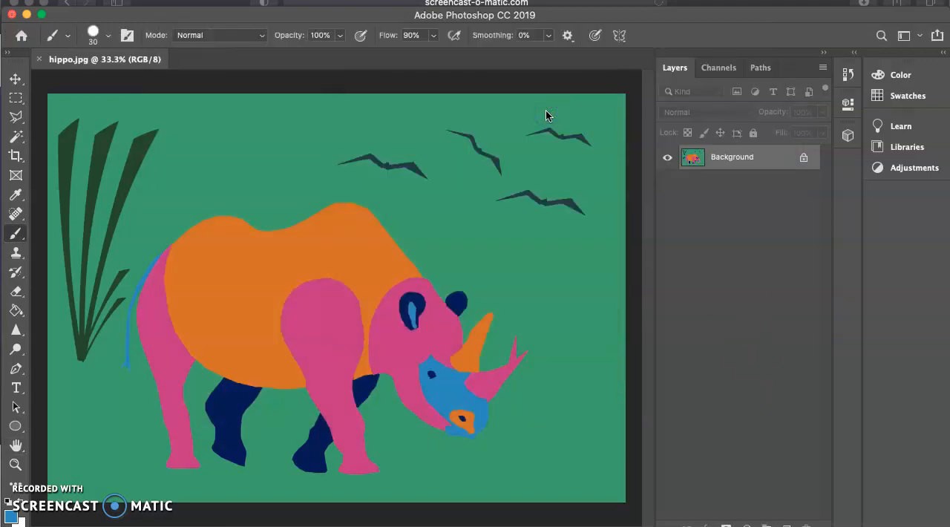